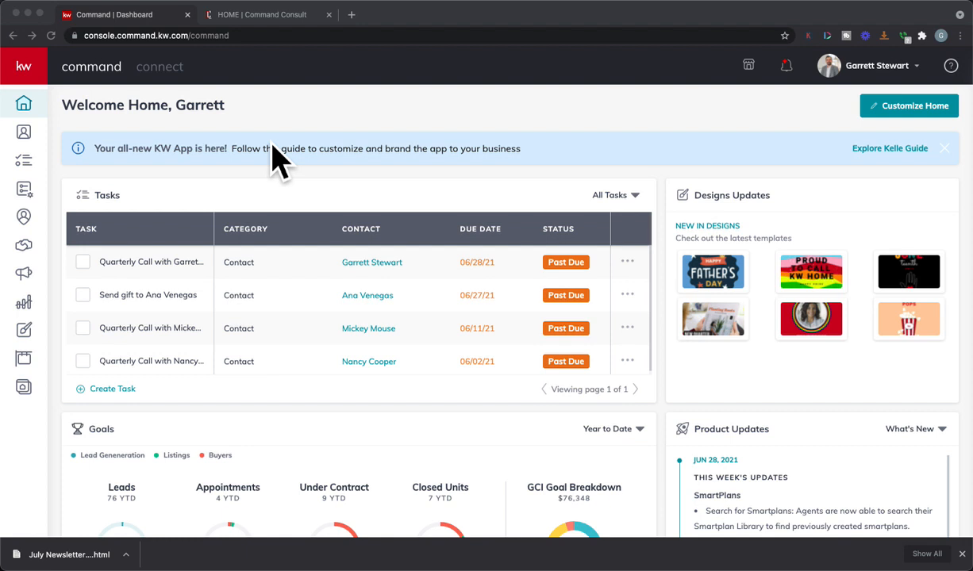
{"action": "mouse_move", "coordinate": [71, 226]}
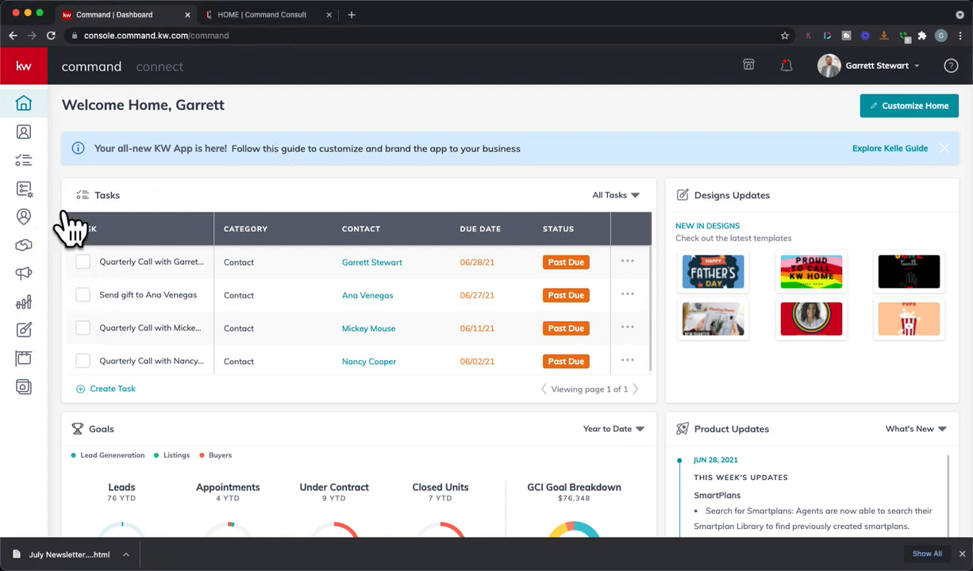
{"action": "mouse_move", "coordinate": [24, 273]}
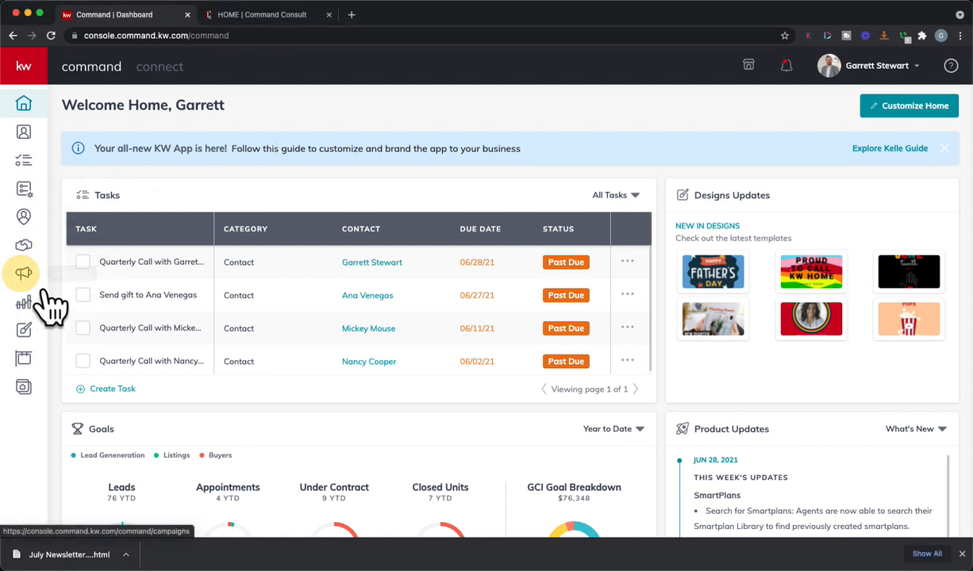
- Go from the home dashboard to the Campaigns dashboard via the sidebar
{"action": "left_click", "coordinate": [24, 273]}
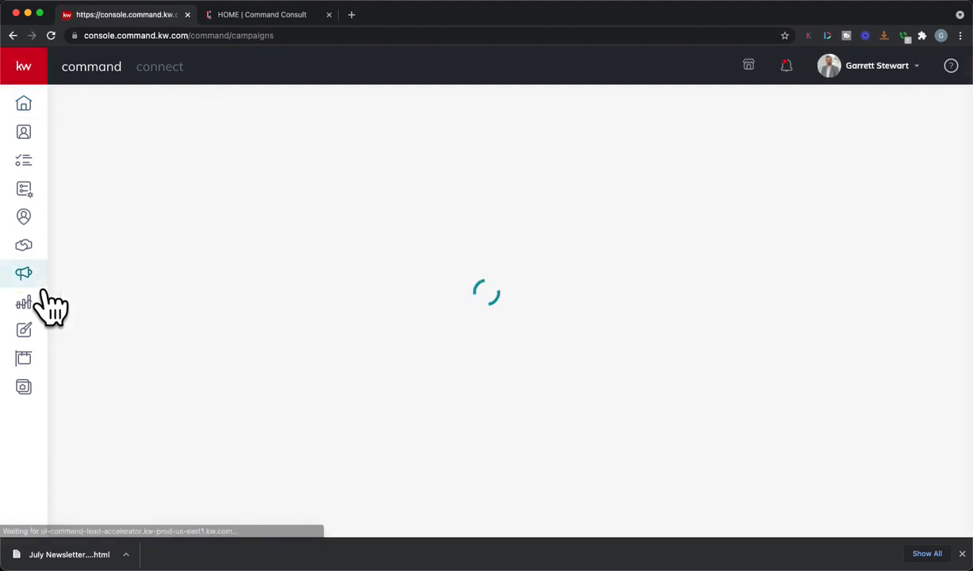
{"action": "left_click", "coordinate": [23, 273]}
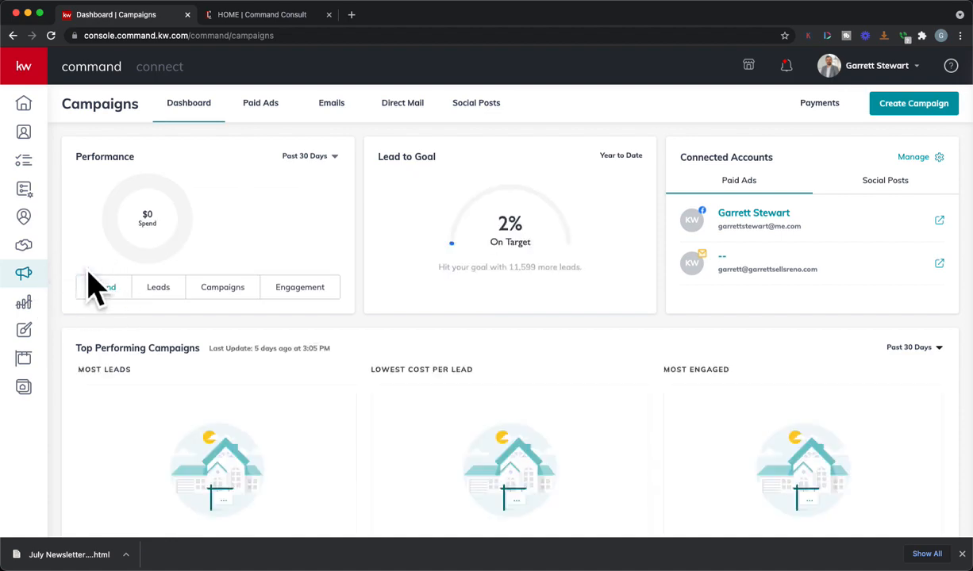
- Begin a new Social Ad campaign and name it 'Test'
{"action": "left_click", "coordinate": [914, 103]}
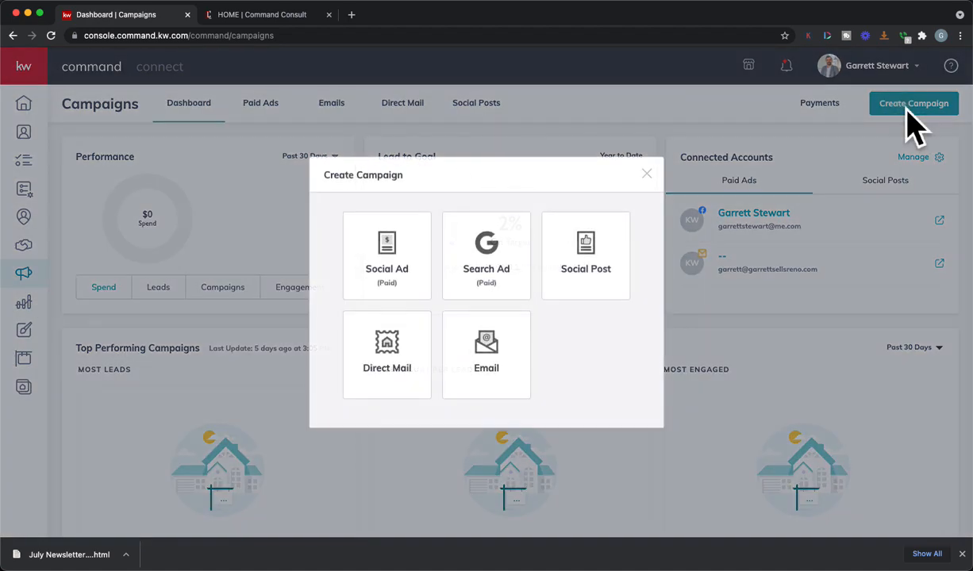
{"action": "mouse_move", "coordinate": [453, 273]}
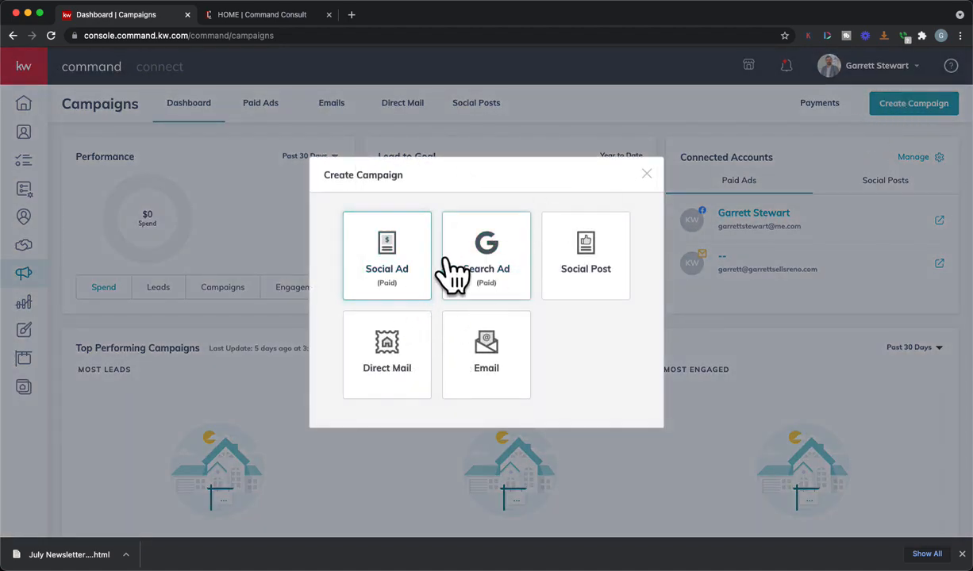
{"action": "left_click", "coordinate": [388, 256]}
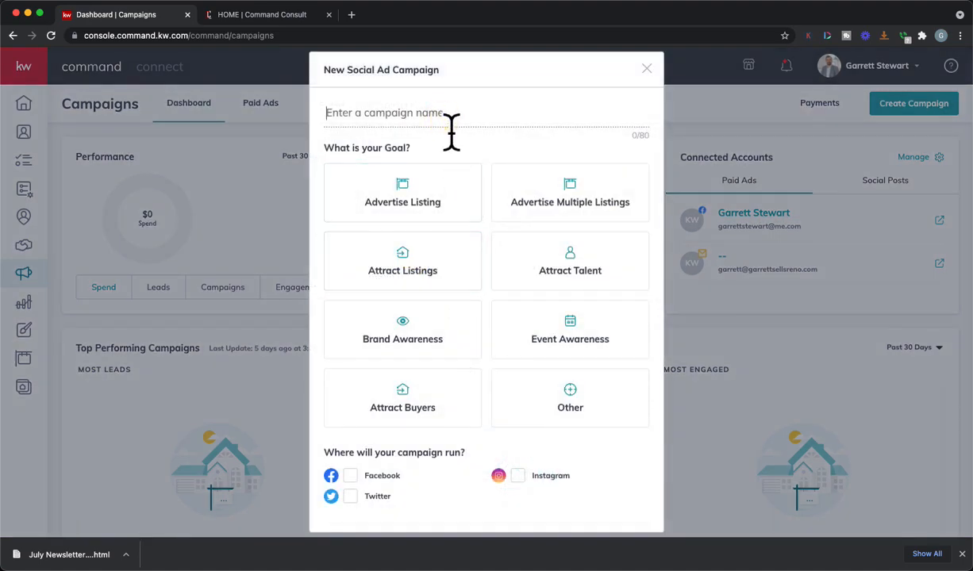
{"action": "type", "text": "Test"}
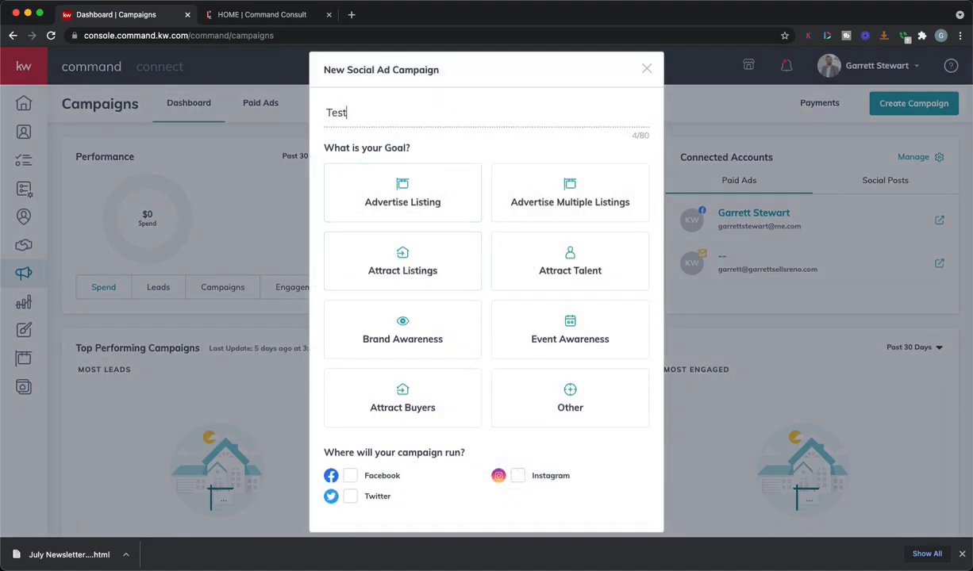
- Set the goal to Attract Buyers on Facebook and create the campaign, opening its builder
{"action": "left_click", "coordinate": [401, 396]}
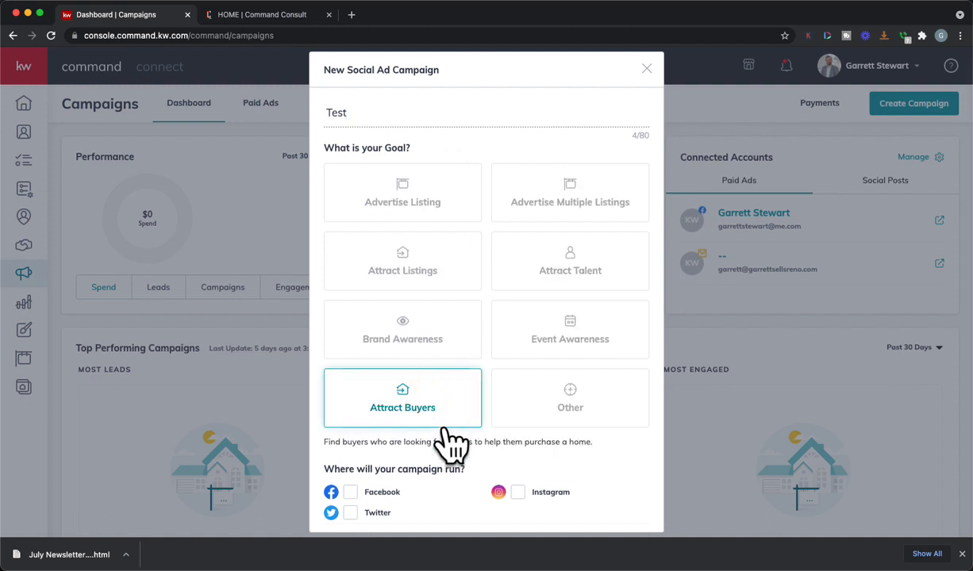
{"action": "left_click", "coordinate": [349, 461]}
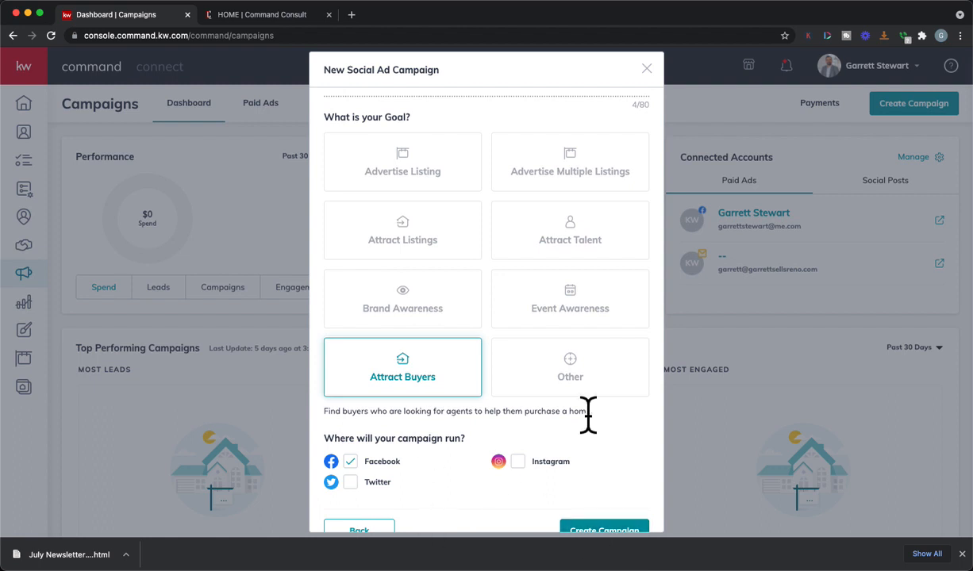
{"action": "type", "text": "Test"}
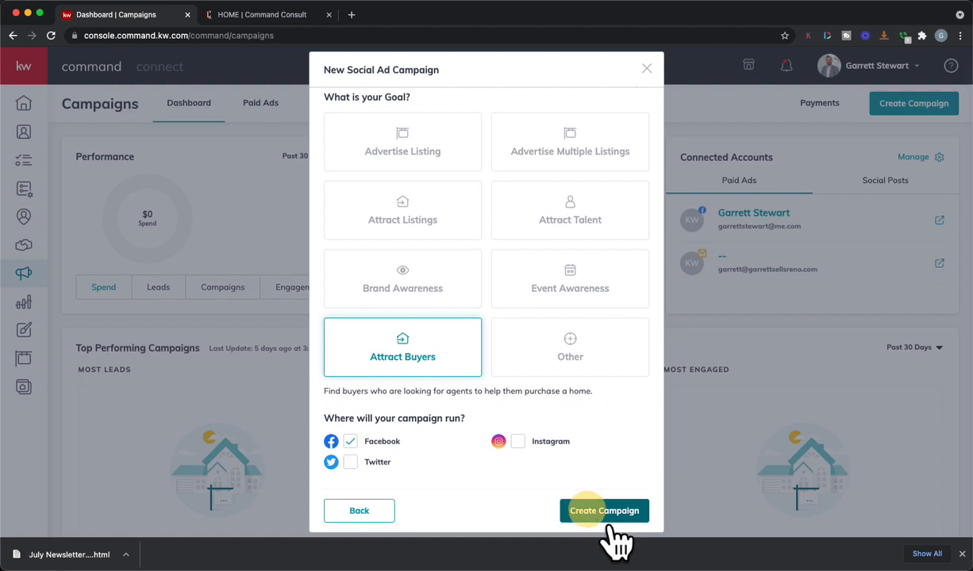
{"action": "left_click", "coordinate": [604, 511]}
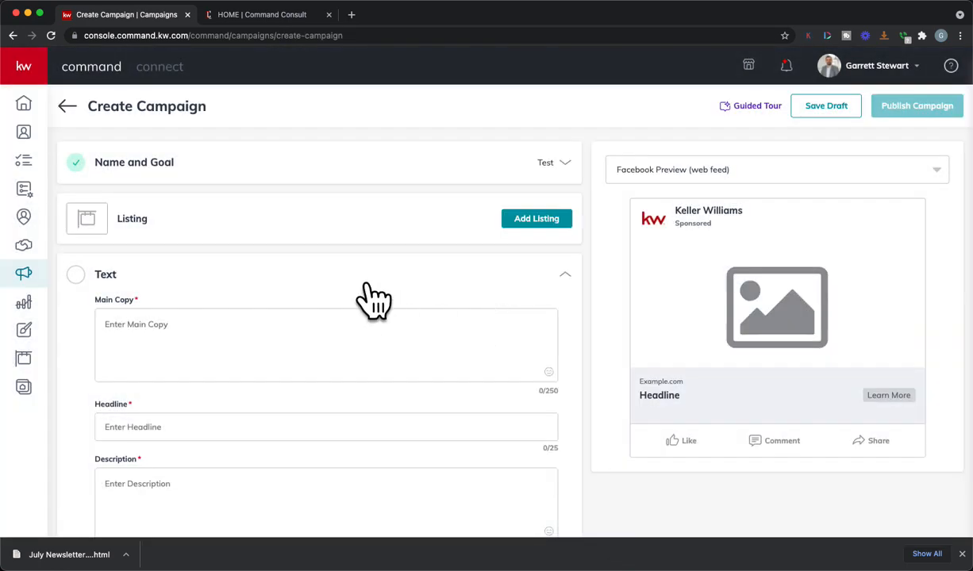
{"action": "mouse_move", "coordinate": [273, 305]}
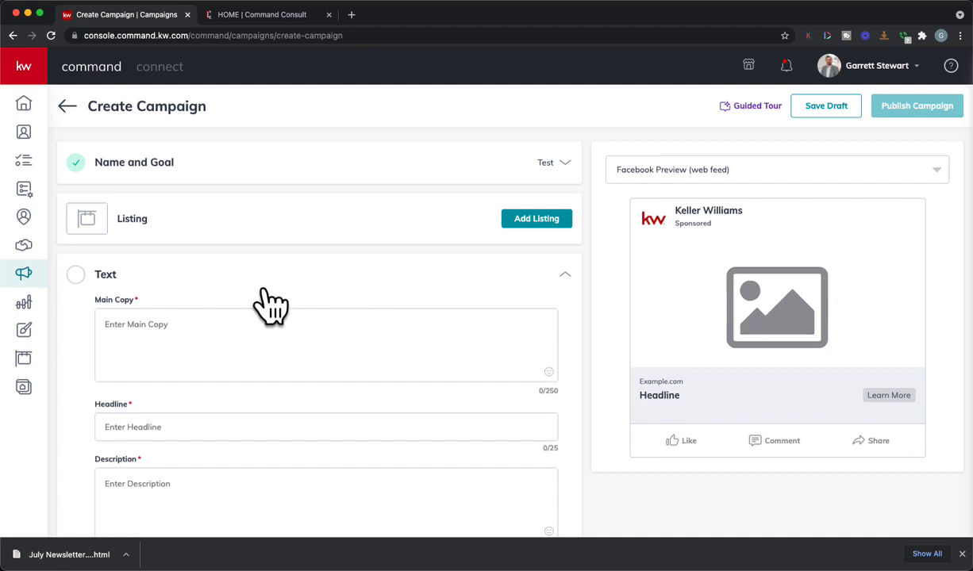
{"action": "scroll", "scroll_direction": "down", "scroll_amount": 3}
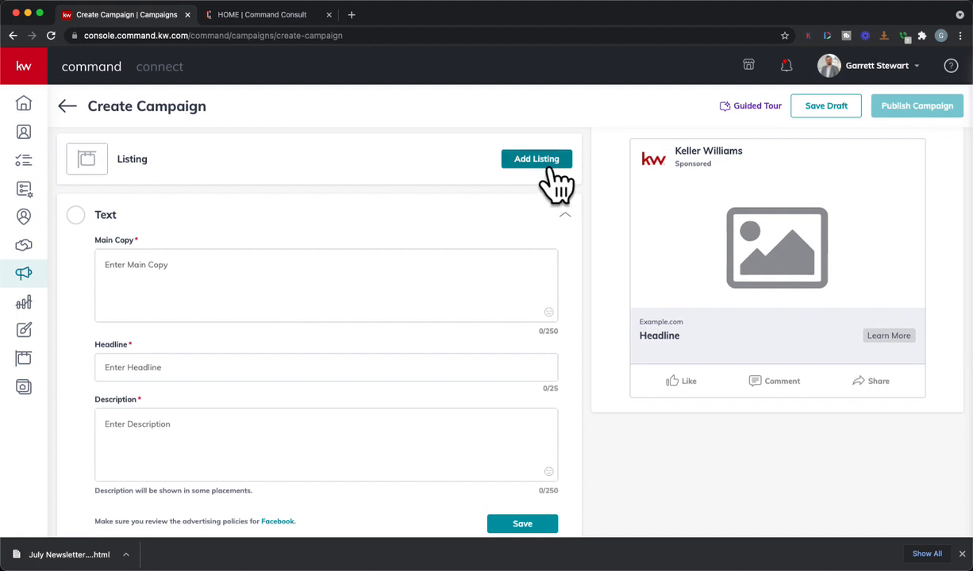
{"action": "scroll", "scroll_direction": "down", "scroll_amount": 3}
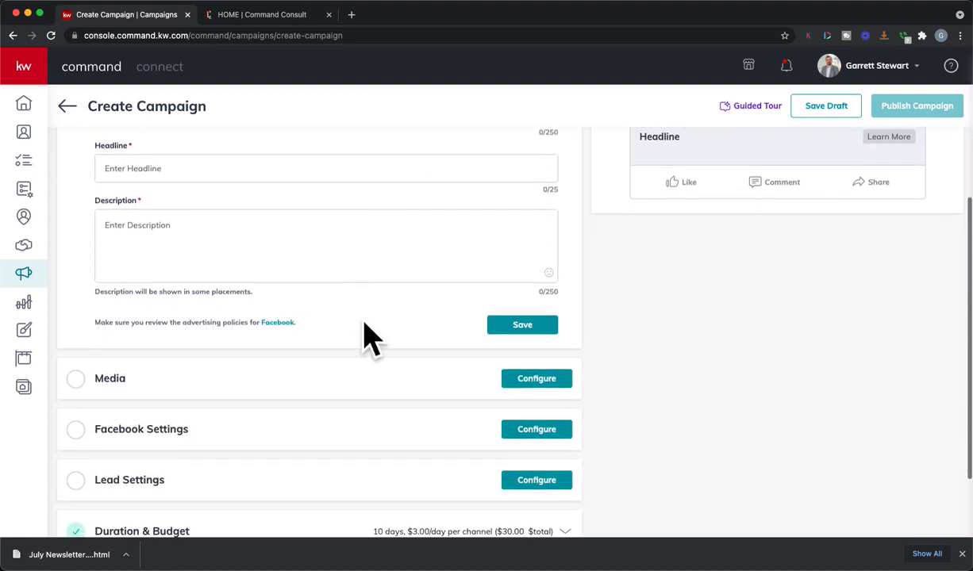
{"action": "scroll", "scroll_direction": "down", "scroll_amount": 3}
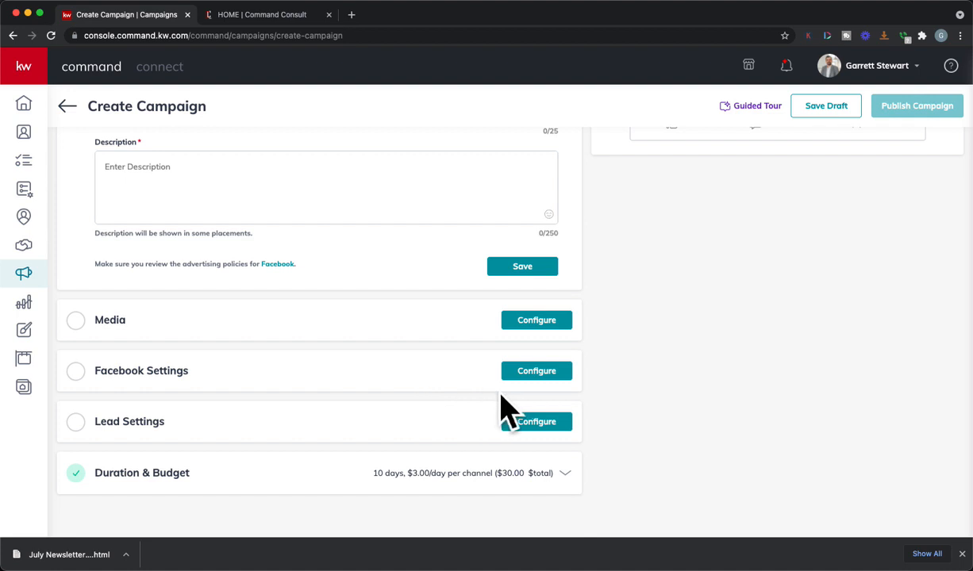
- Choose the Garrett Stewart with Keller Williams Group One page, keeping the lead generation form destination
{"action": "left_click", "coordinate": [536, 371]}
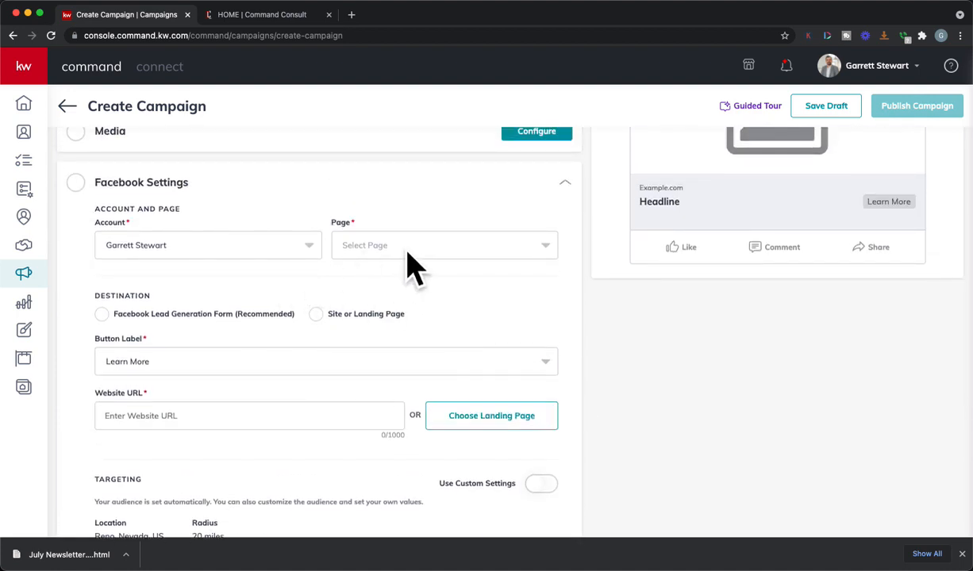
{"action": "left_click", "coordinate": [445, 245]}
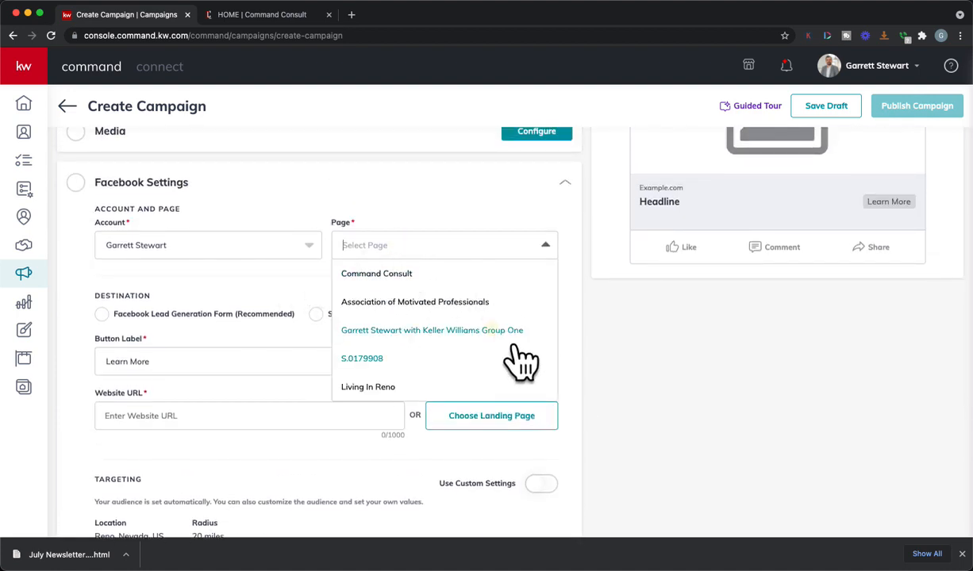
{"action": "left_click", "coordinate": [431, 330]}
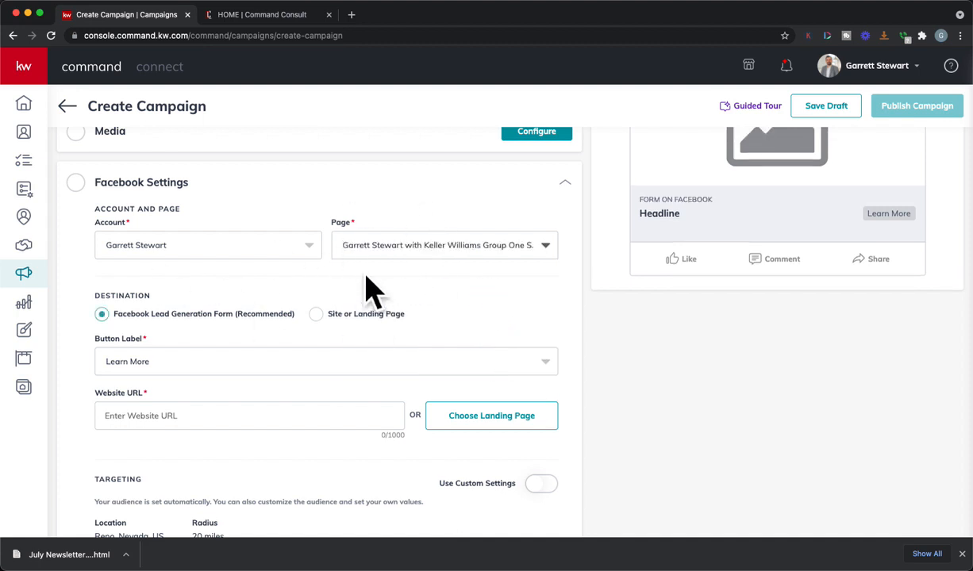
{"action": "mouse_move", "coordinate": [198, 373]}
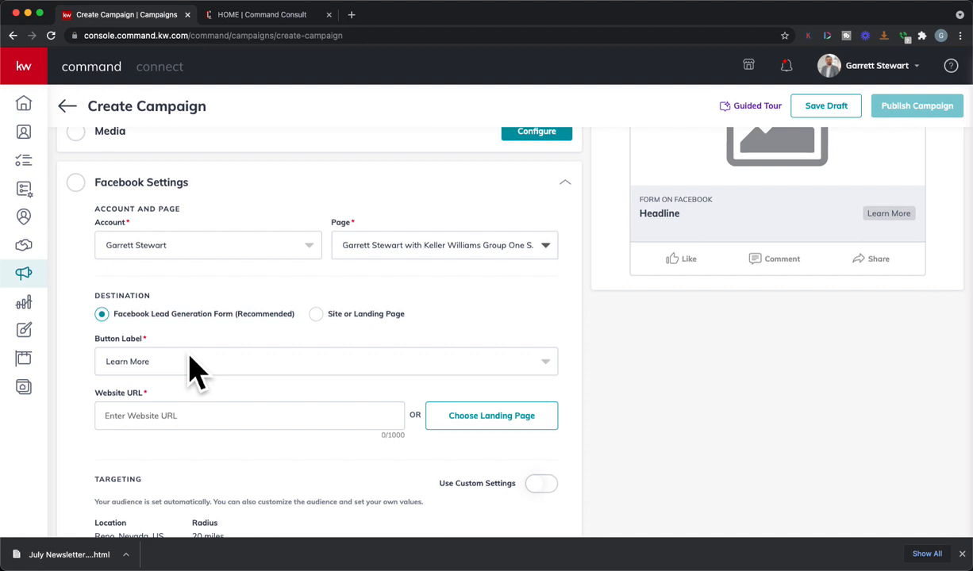
{"action": "mouse_move", "coordinate": [178, 349]}
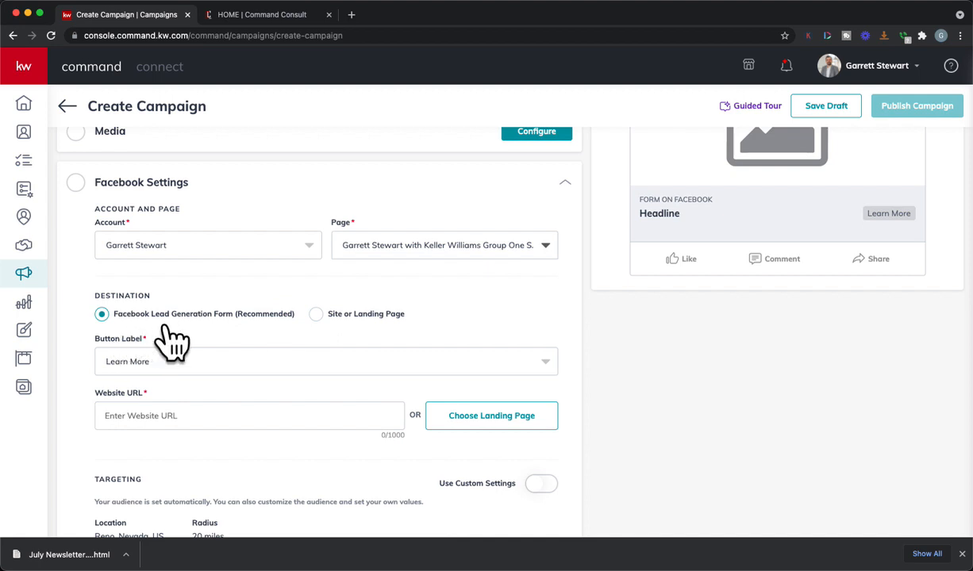
{"action": "mouse_move", "coordinate": [156, 350]}
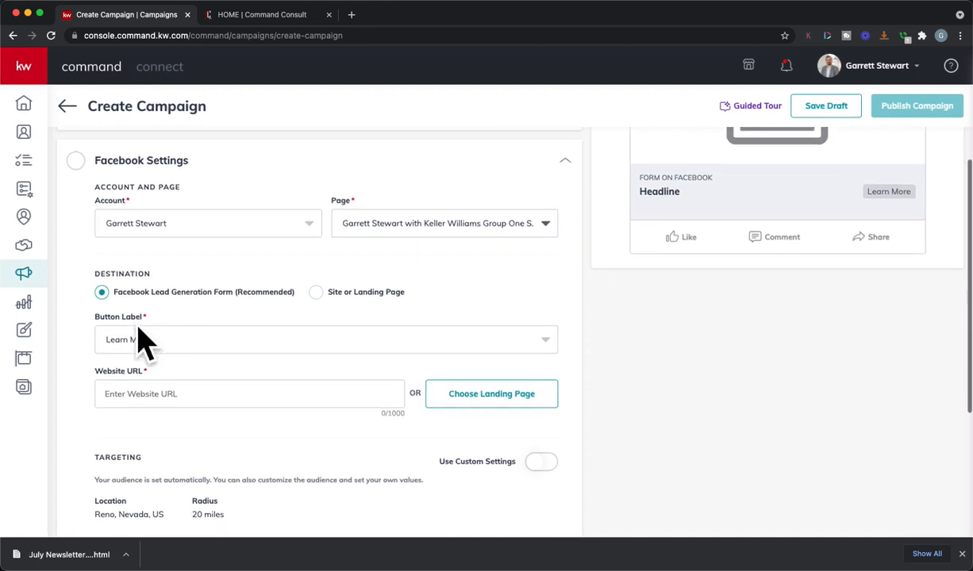
{"action": "scroll", "scroll_direction": "down", "scroll_amount": 3}
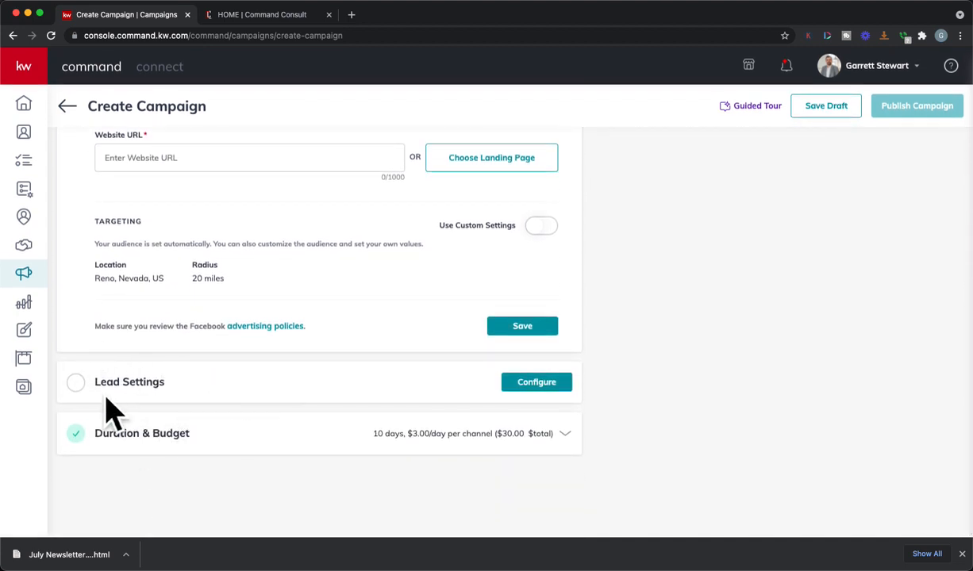
{"action": "mouse_move", "coordinate": [413, 435]}
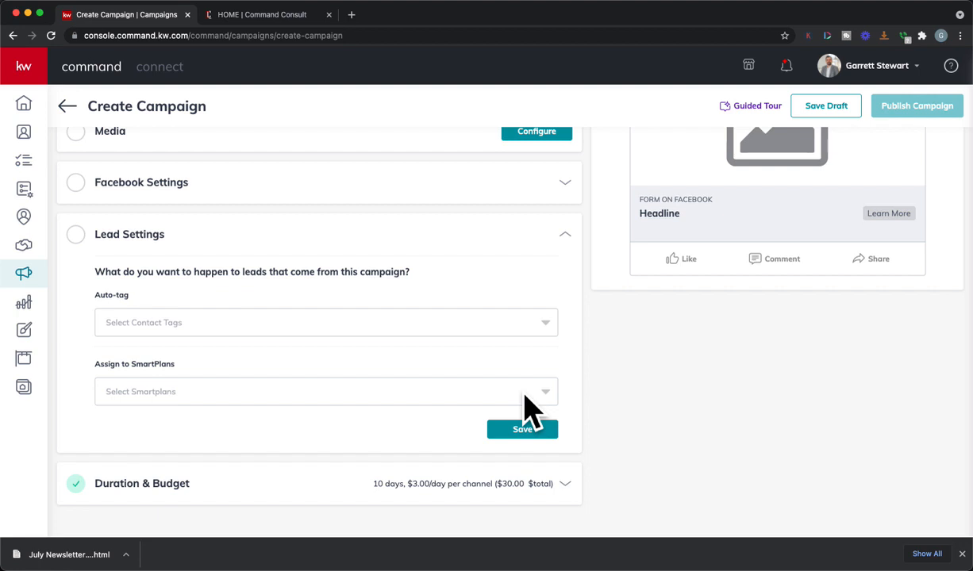
{"action": "mouse_move", "coordinate": [282, 362]}
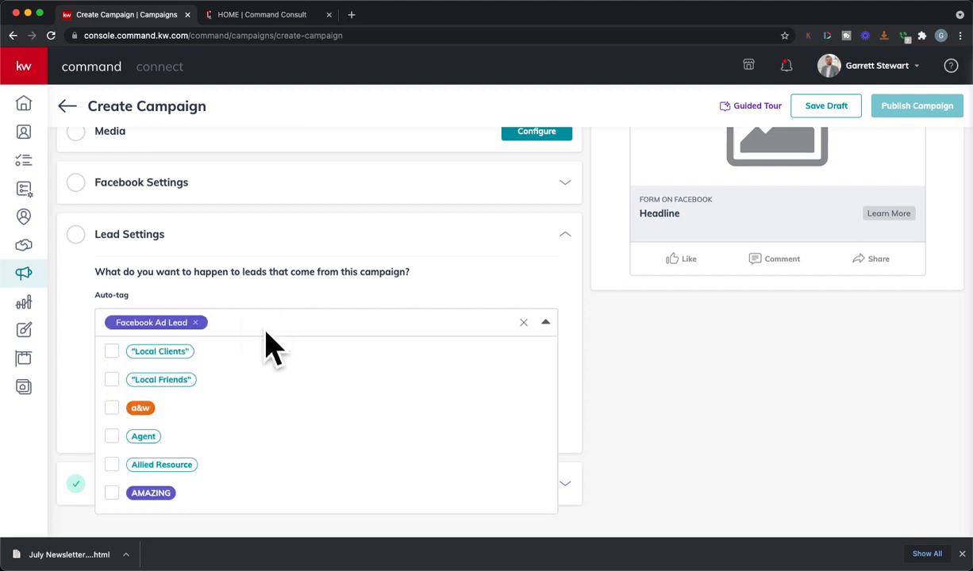
- Add the Newsletter auto-tag alongside Facebook Ad Lead and clear stray text from the tag search
{"action": "type", "text": "news"}
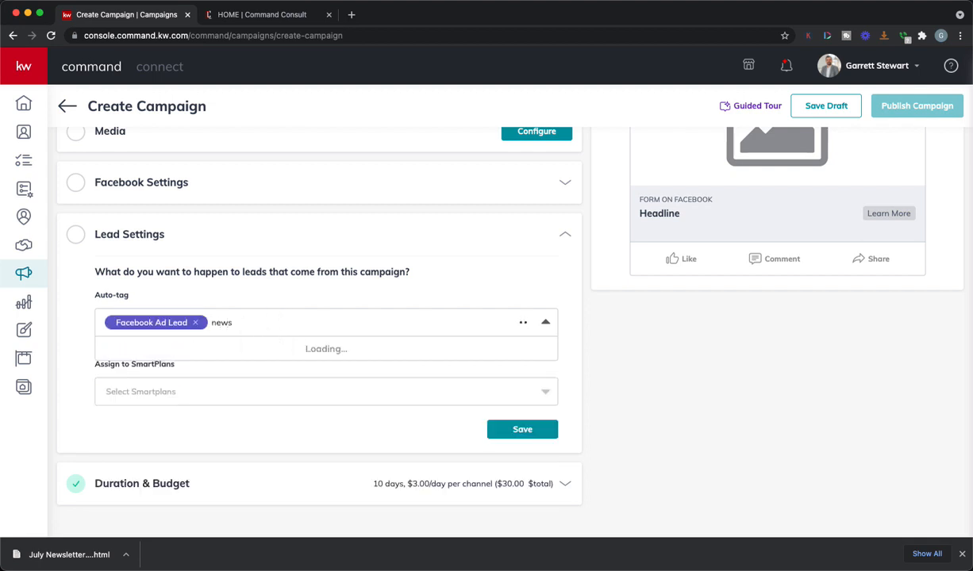
{"action": "left_click", "coordinate": [153, 352]}
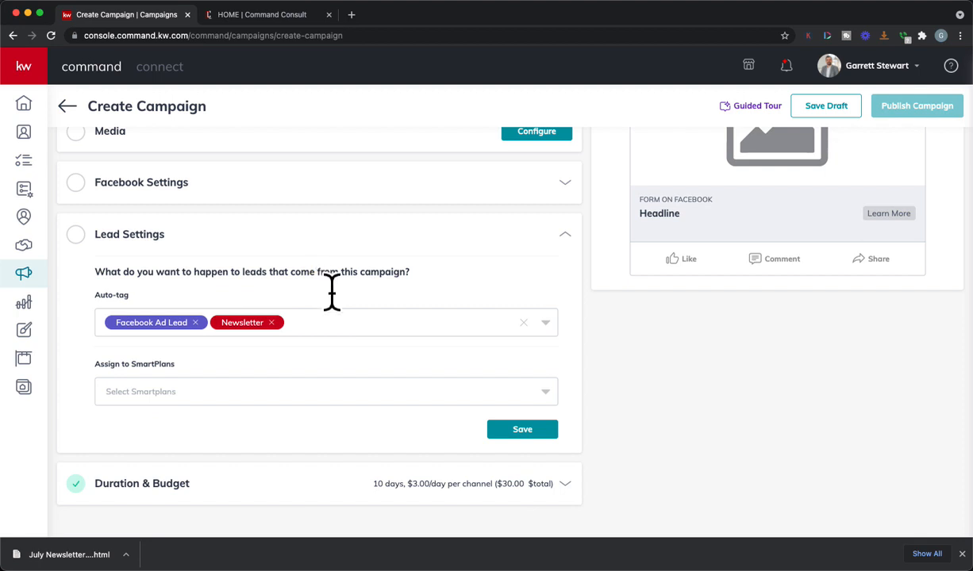
{"action": "left_click", "coordinate": [546, 322]}
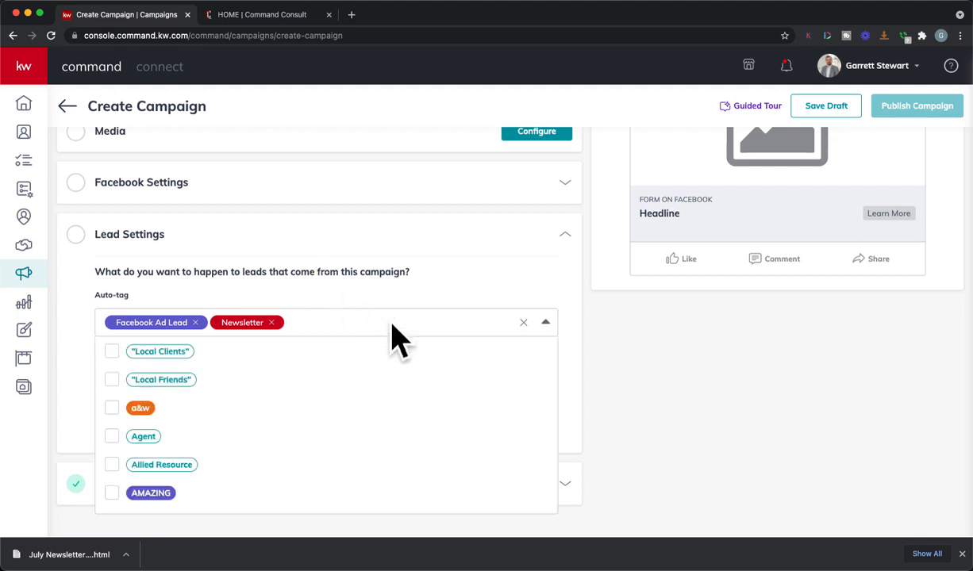
{"action": "type", "text": "hh"}
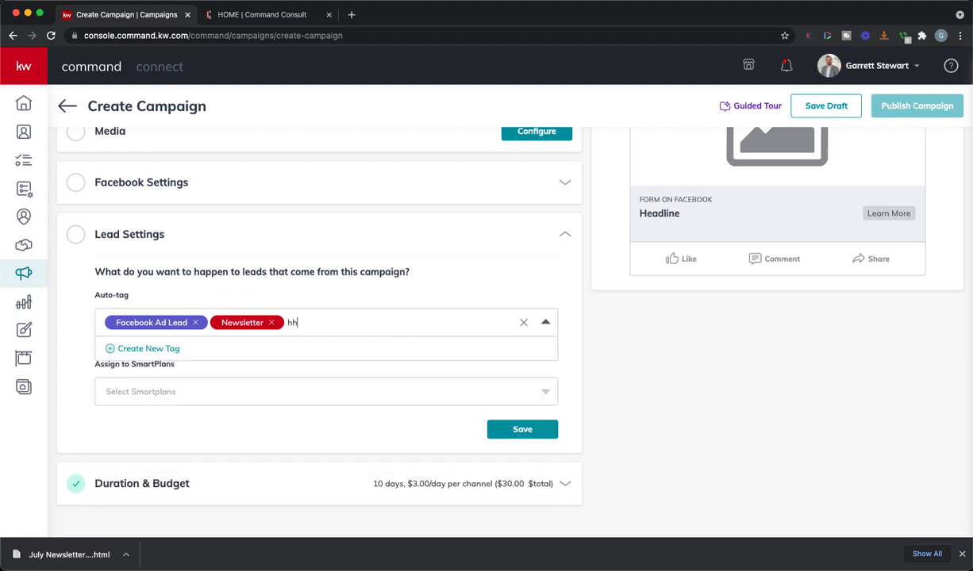
{"action": "type", "text": "h"}
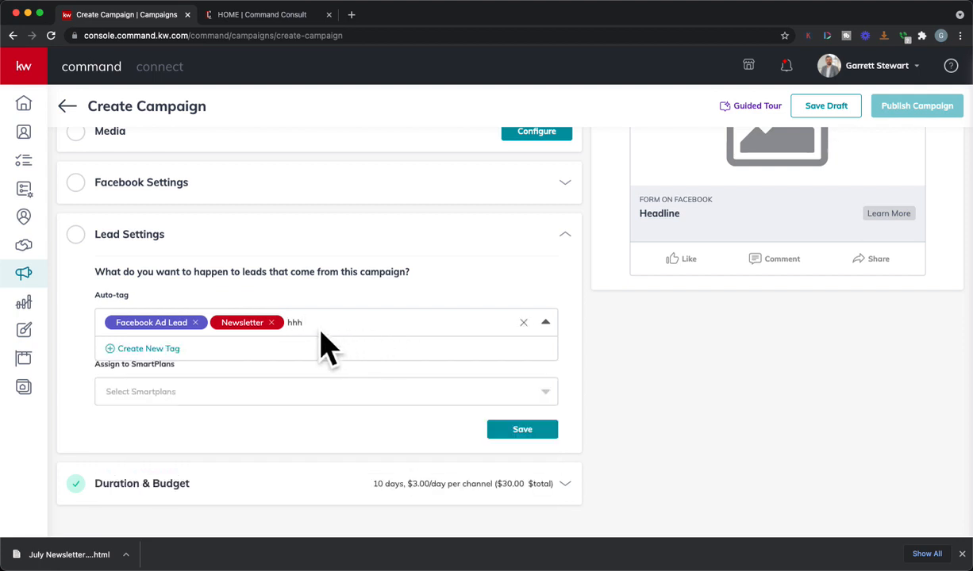
{"action": "mouse_move", "coordinate": [175, 386]}
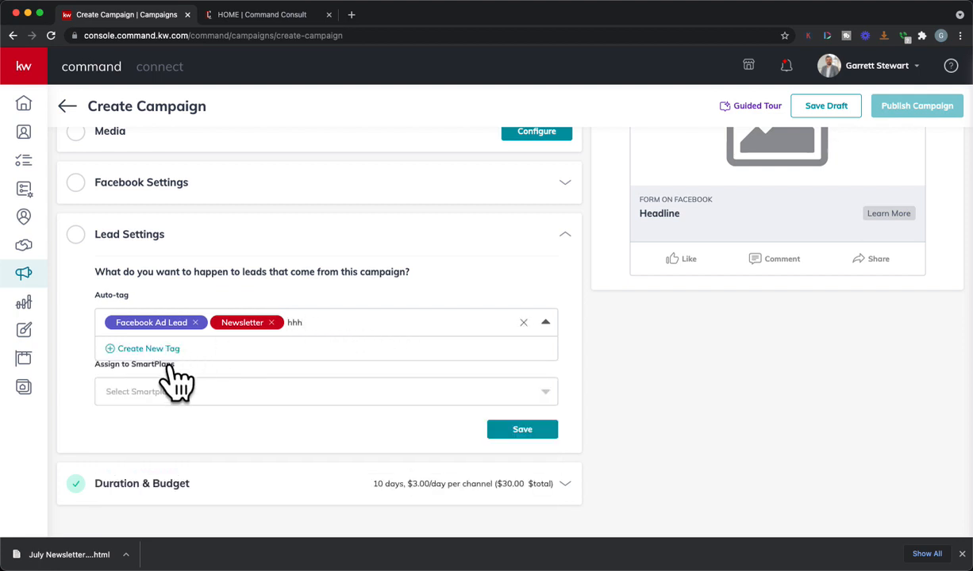
{"action": "key", "text": "Backspace"}
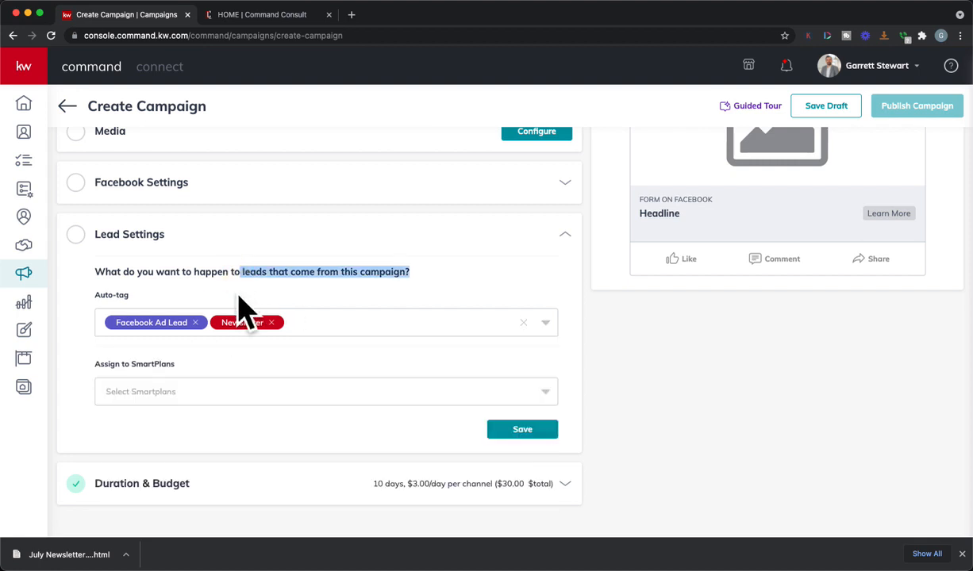
{"action": "mouse_move", "coordinate": [235, 428]}
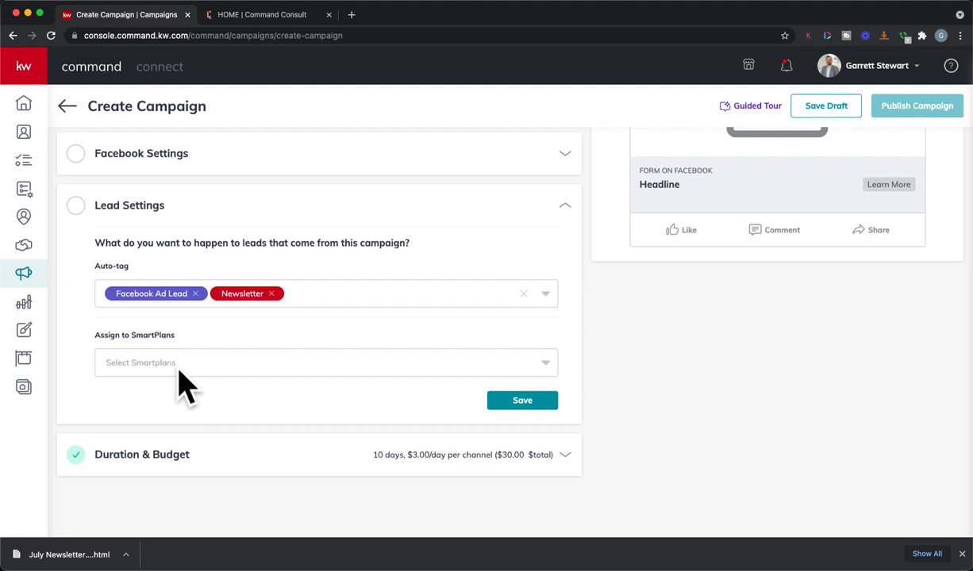
- Assign the My EASY BUTTON Facebook lead follow-up SmartPlan
{"action": "left_click", "coordinate": [327, 362]}
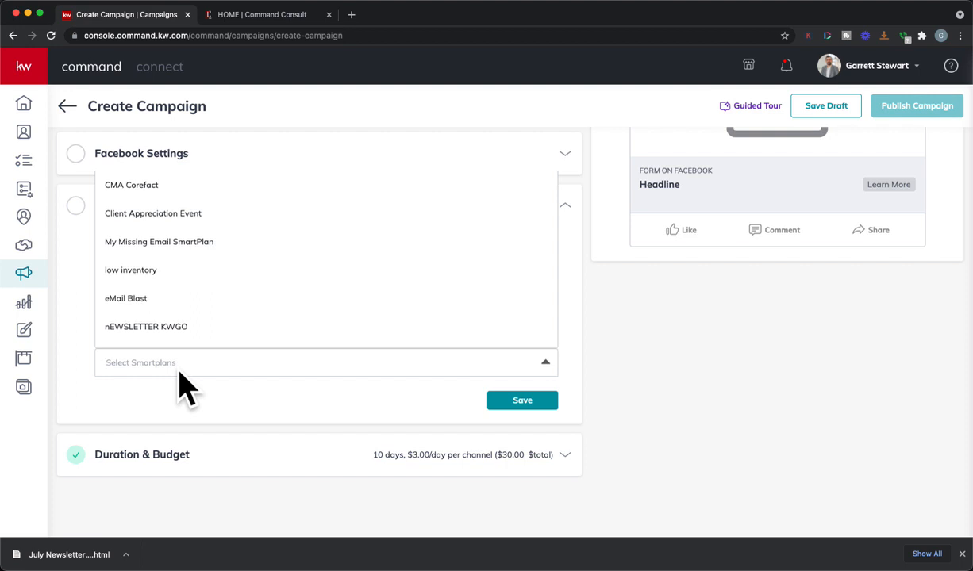
{"action": "type", "text": "easy"}
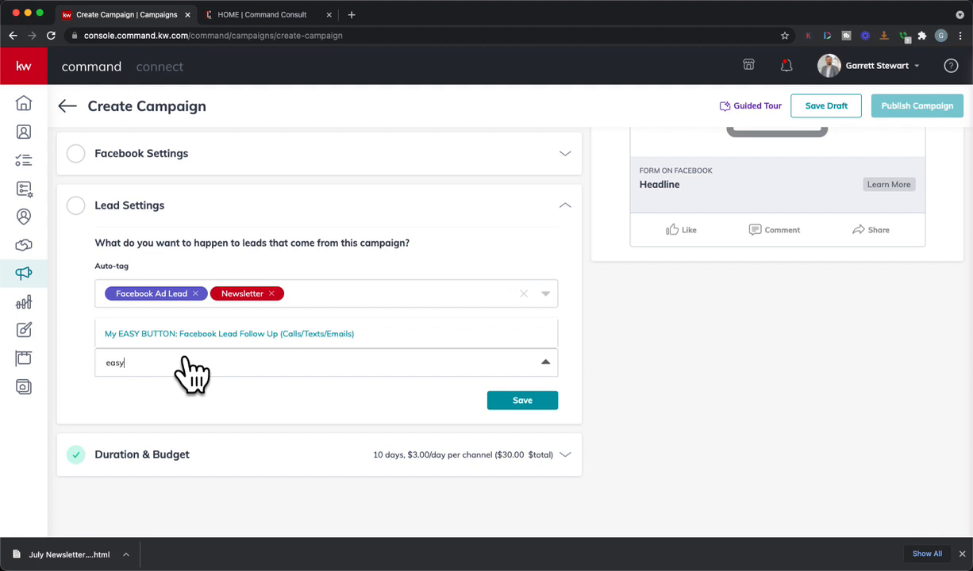
{"action": "left_click", "coordinate": [228, 333]}
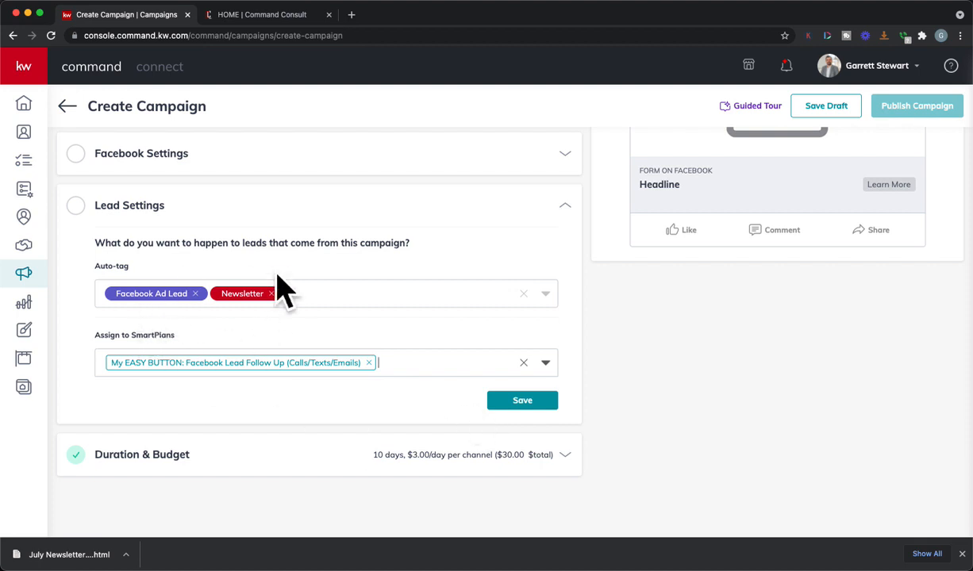
- Assign the Official Newsletter and My Quarterly Call Plan SmartPlans
{"action": "type", "text": "ne"}
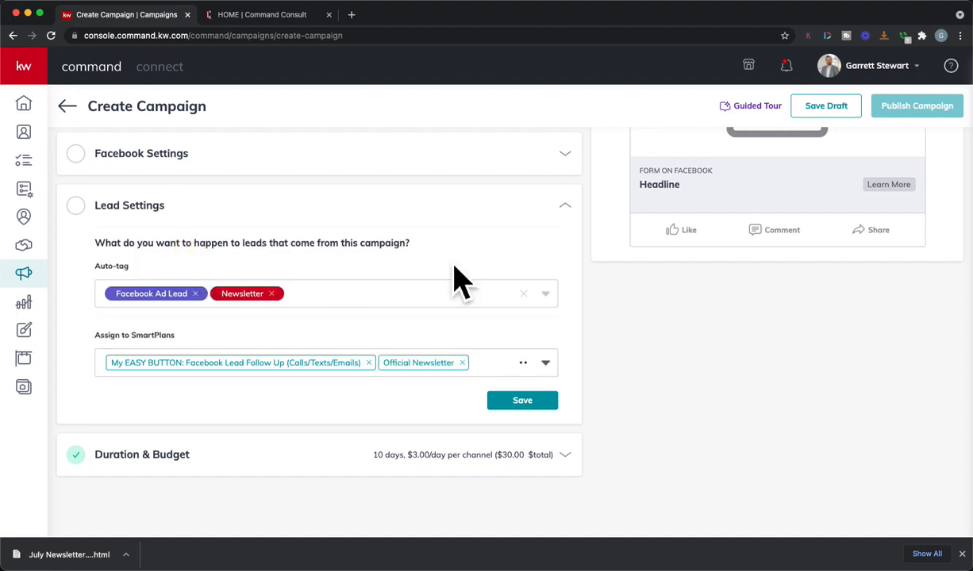
{"action": "mouse_move", "coordinate": [421, 351]}
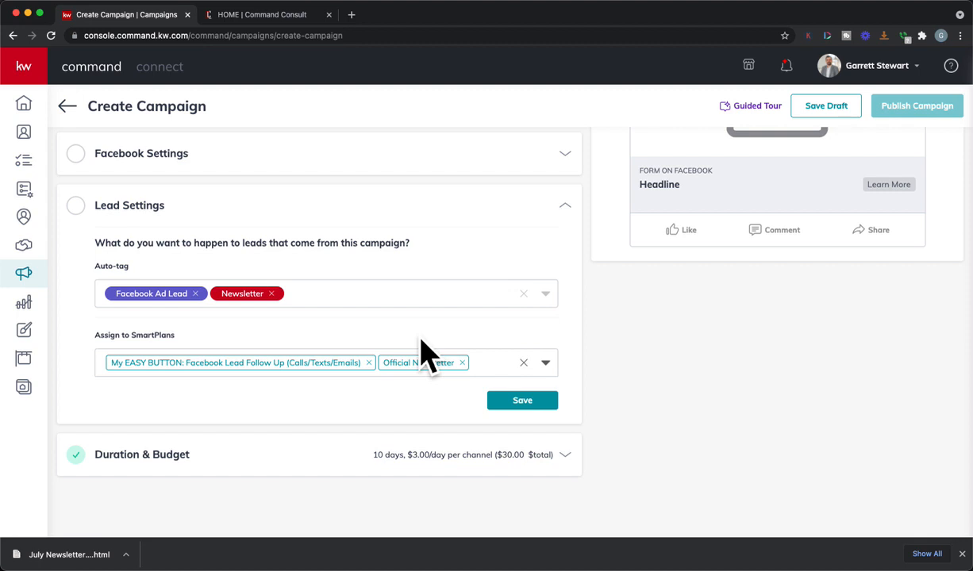
{"action": "mouse_move", "coordinate": [349, 348]}
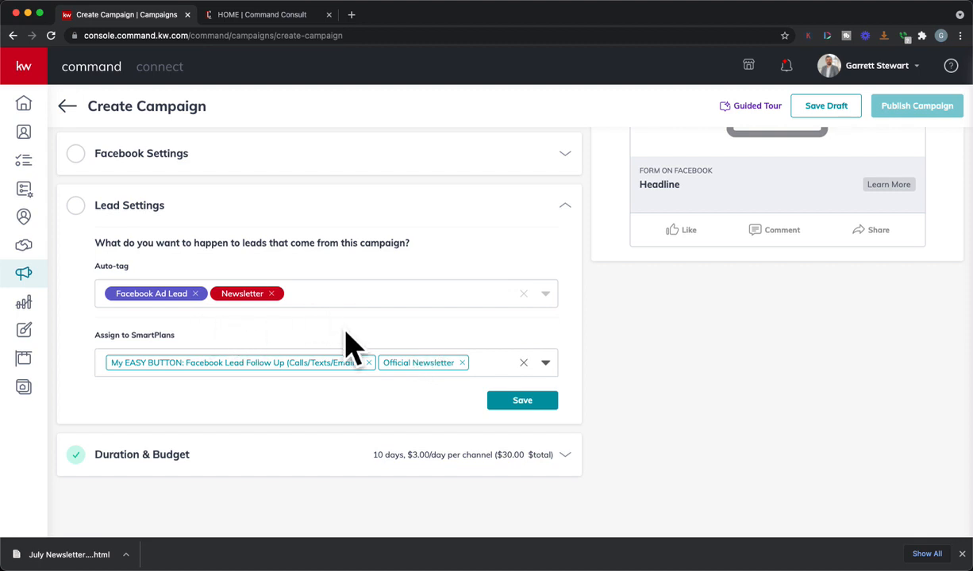
{"action": "type", "text": "qua"}
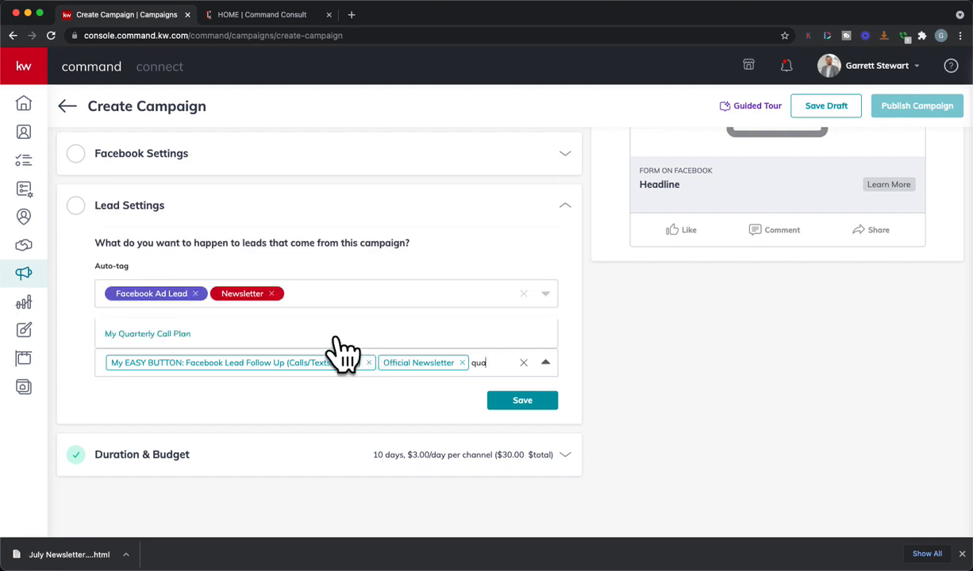
{"action": "left_click", "coordinate": [147, 334]}
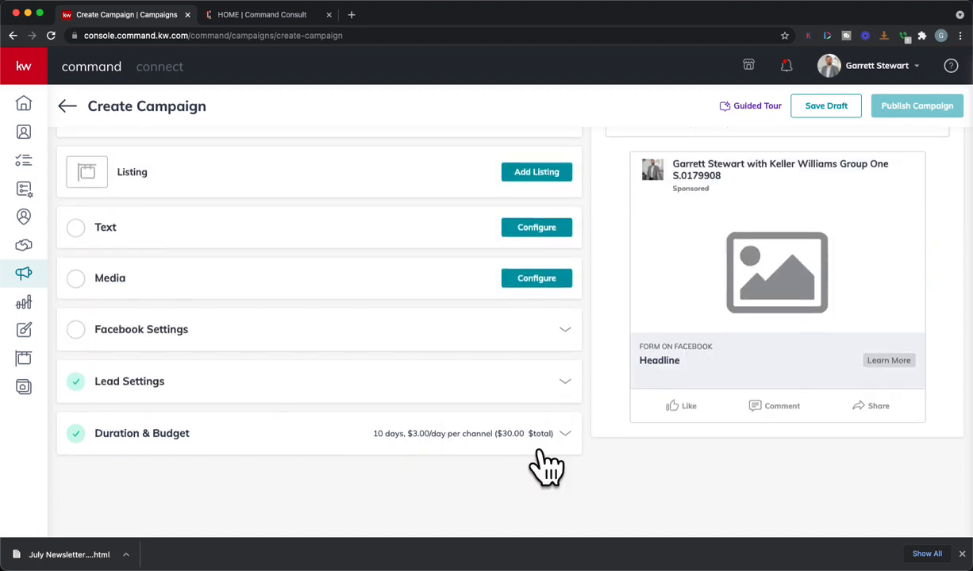
{"action": "mouse_move", "coordinate": [500, 492]}
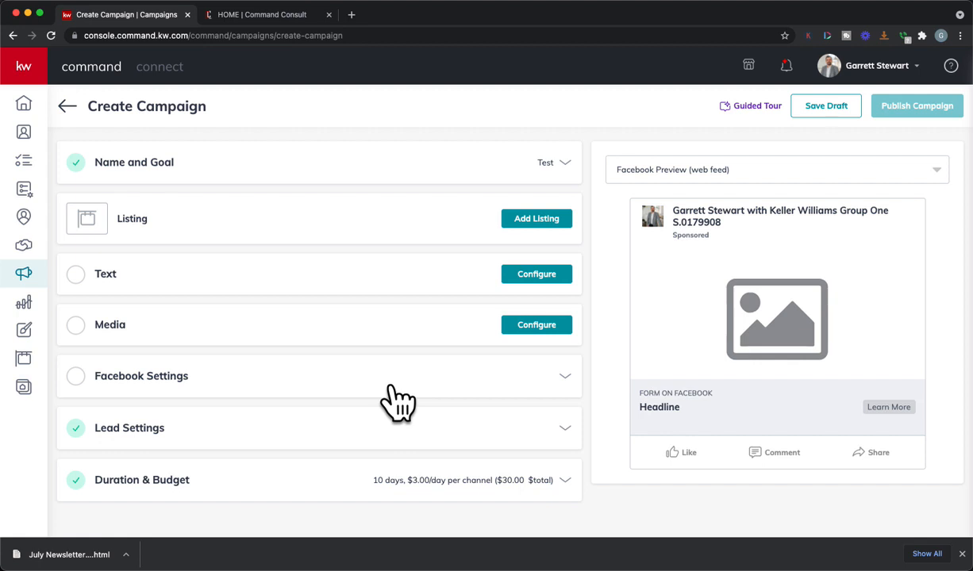
{"action": "mouse_move", "coordinate": [214, 477]}
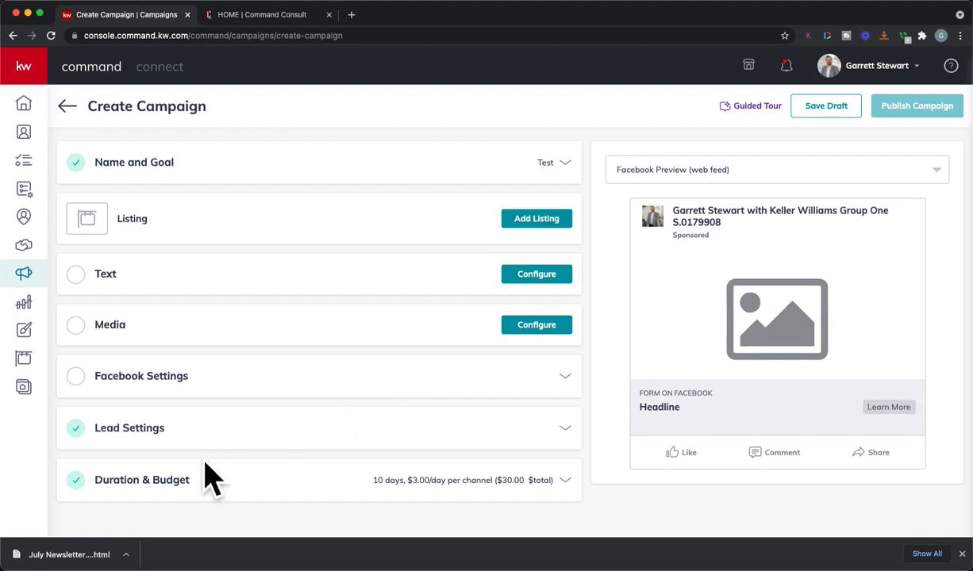
{"action": "mouse_move", "coordinate": [298, 194]}
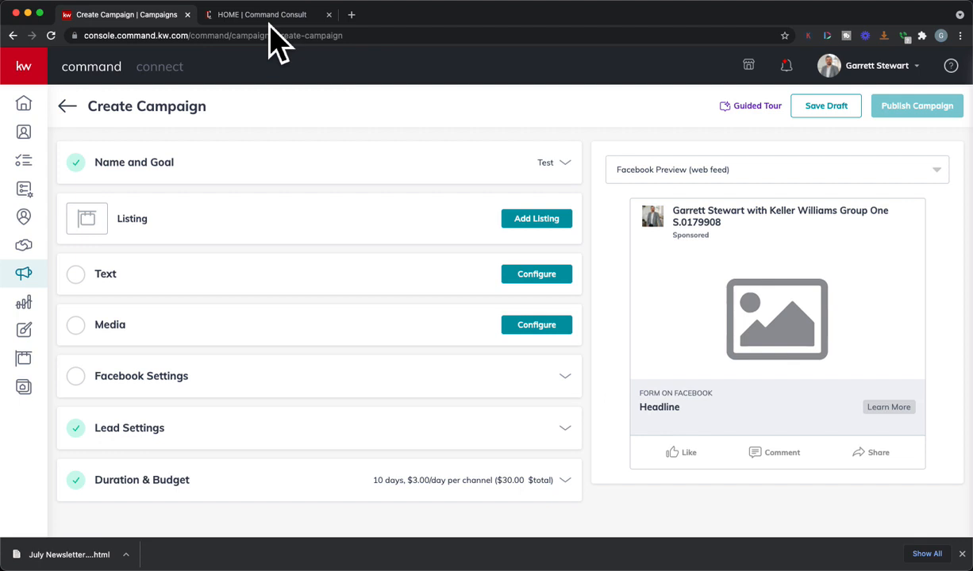
- Switch to the Command Consult site and dismiss the monthly newsletters plan pop-up
{"action": "left_click", "coordinate": [262, 14]}
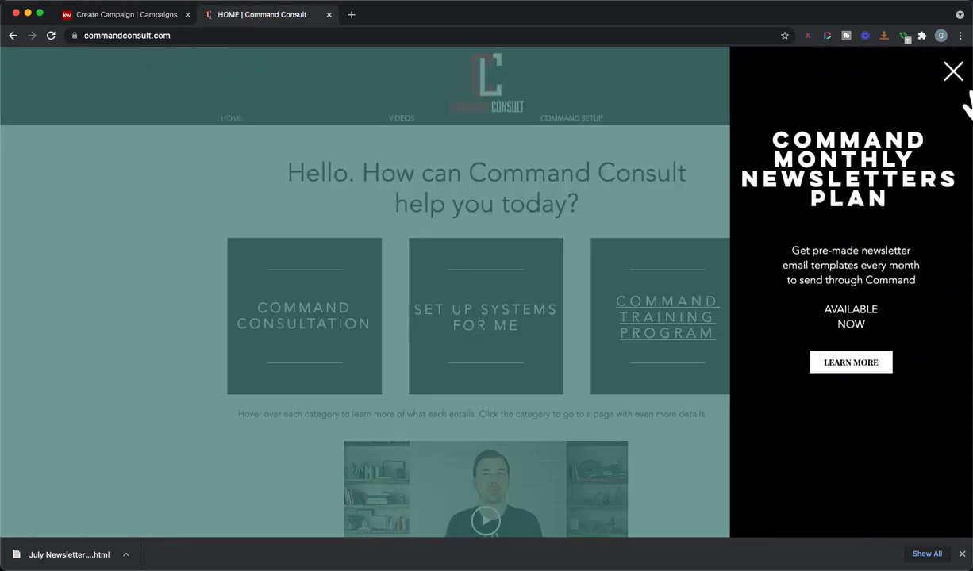
{"action": "left_click", "coordinate": [953, 71]}
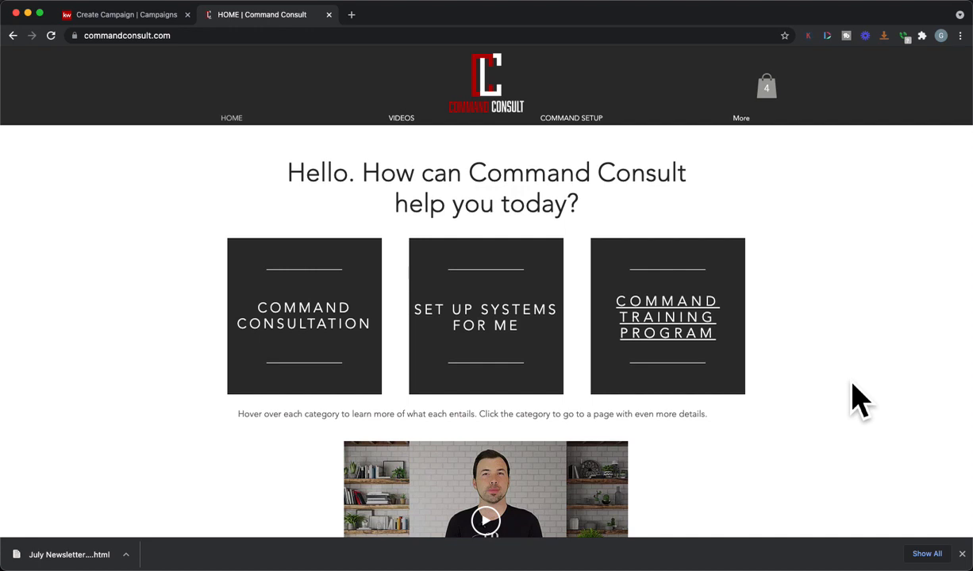
{"action": "mouse_move", "coordinate": [7, 270]}
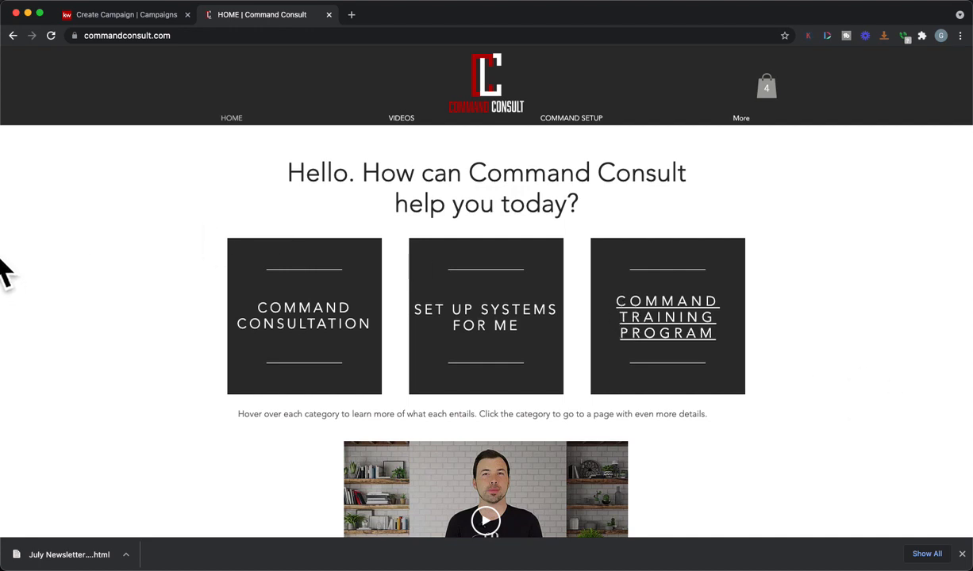